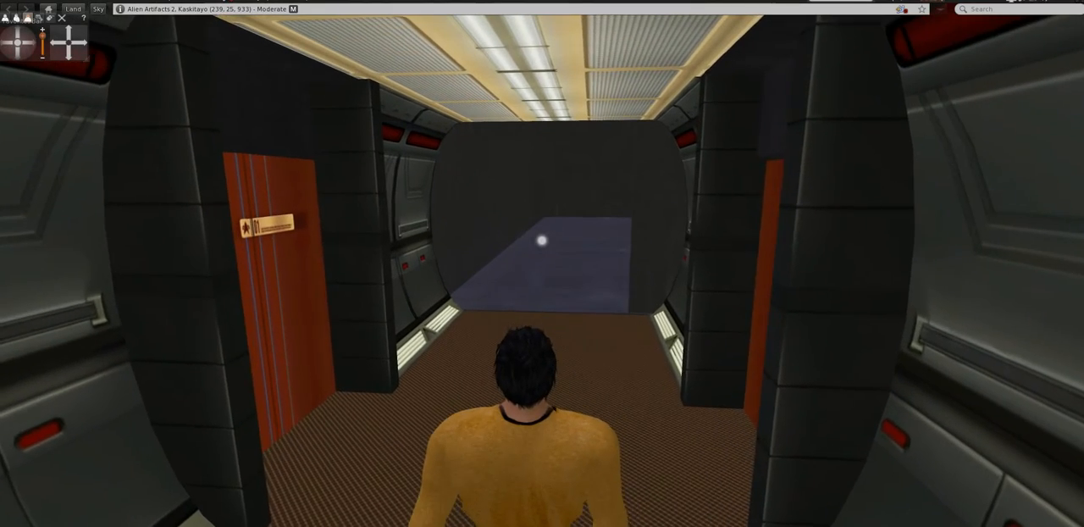
Walk the avatar forward down the corridor into the dark empty room
key("W")
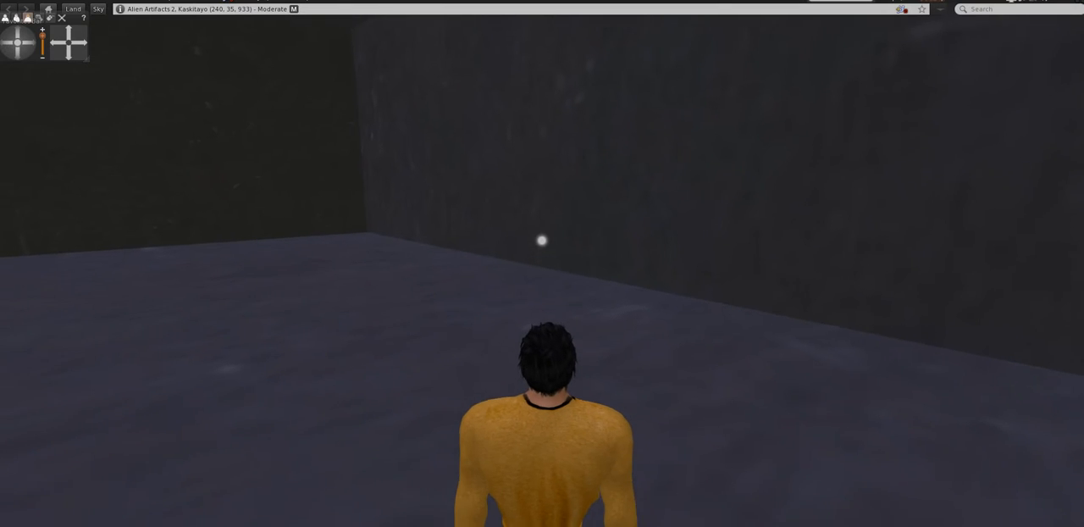
key("W")
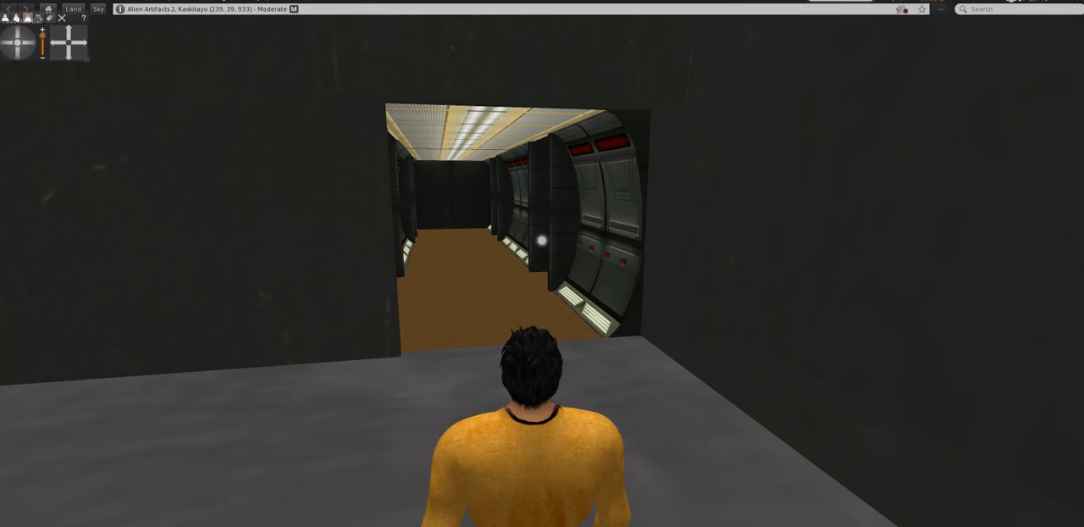
Walk the avatar out of the dark room onto the open ground under the cloudy sky
key("W")
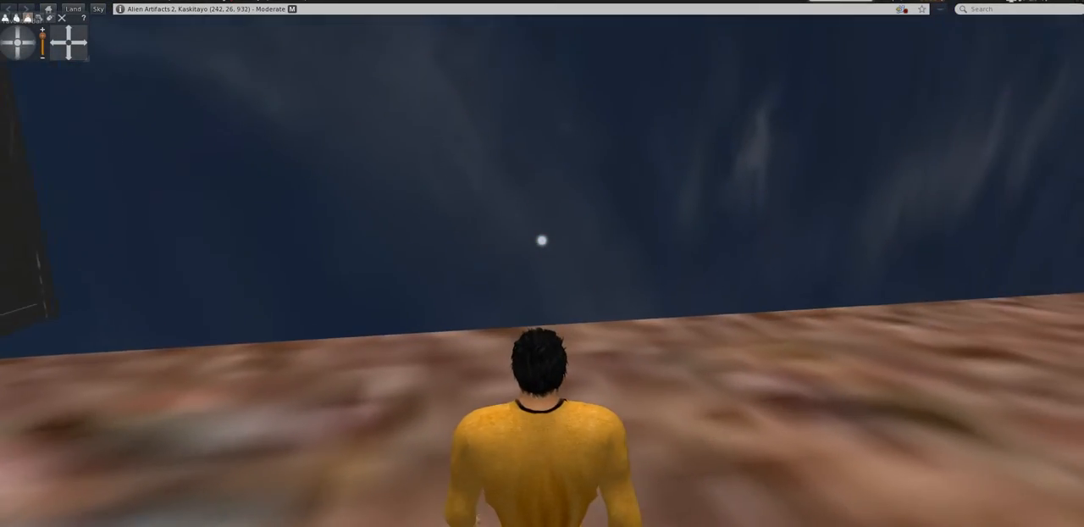
key("W")
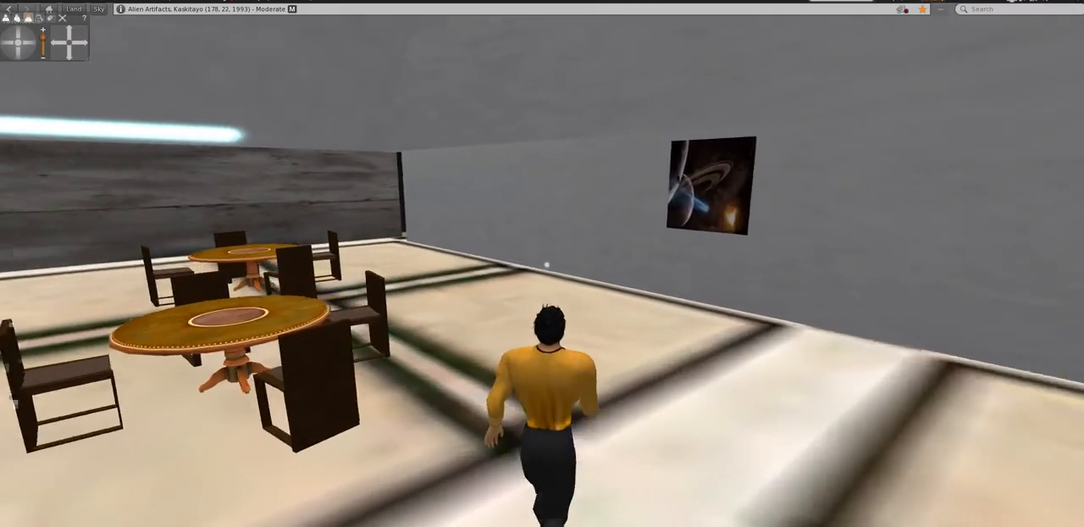
Walk the avatar deeper into the room past the round wooden table
key("W")
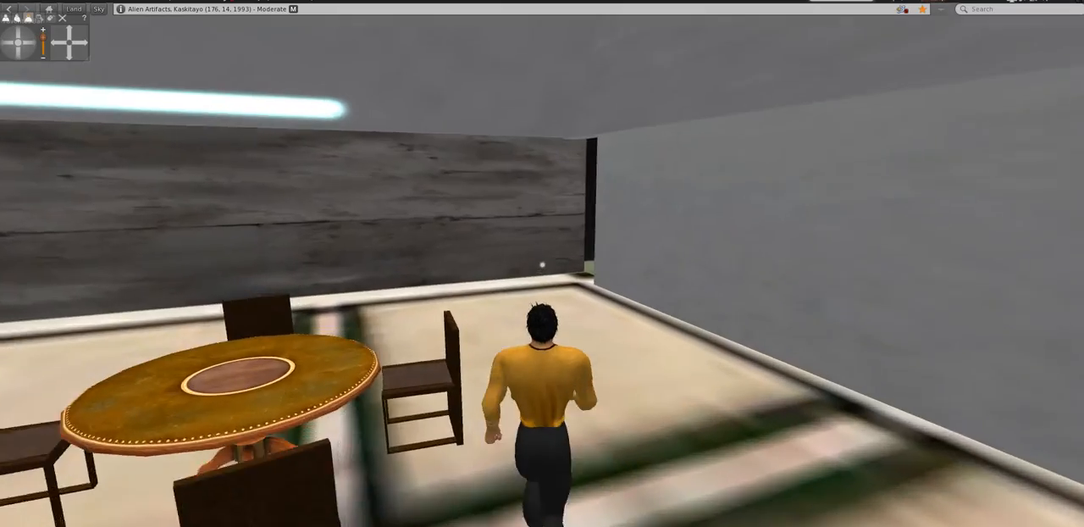
Move the avatar on to the paneled corridor beside the orange door and other resident
key("W")
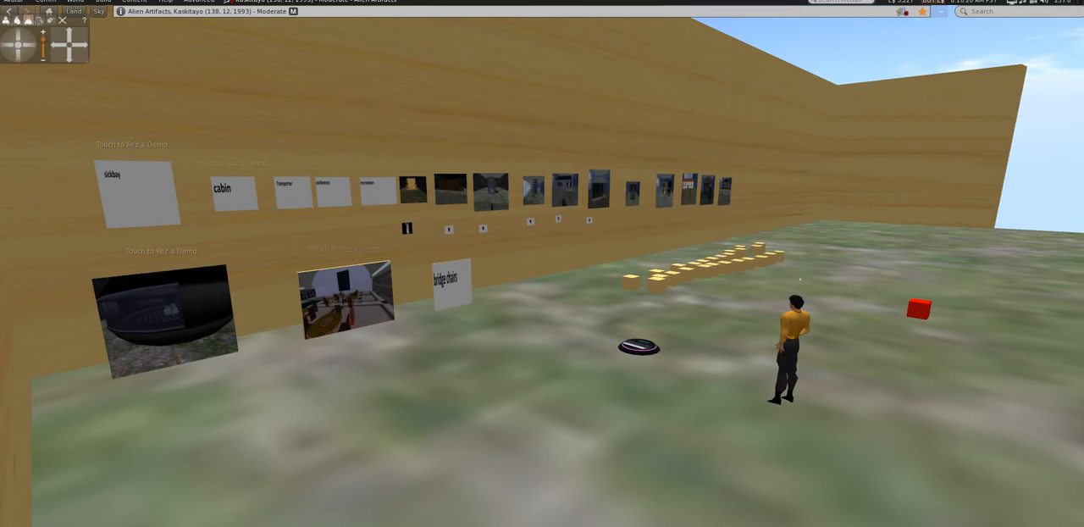
left_click(134, 193)
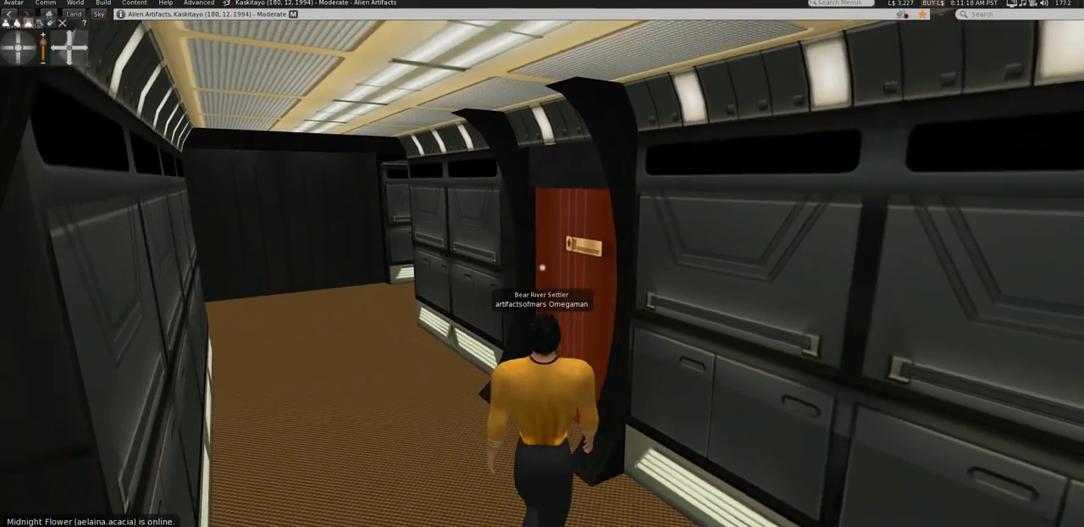
Walk the avatar down the corridor toward the orange door and out to the grassy area
key("W")
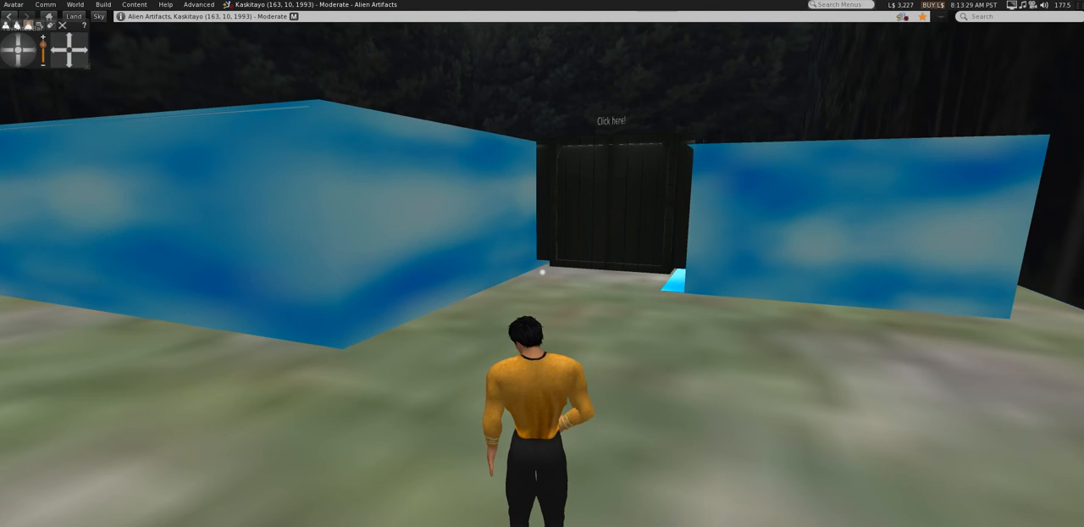
Walk into the blue cabin and inspect its desk, chair and bed furnishings
key("W")
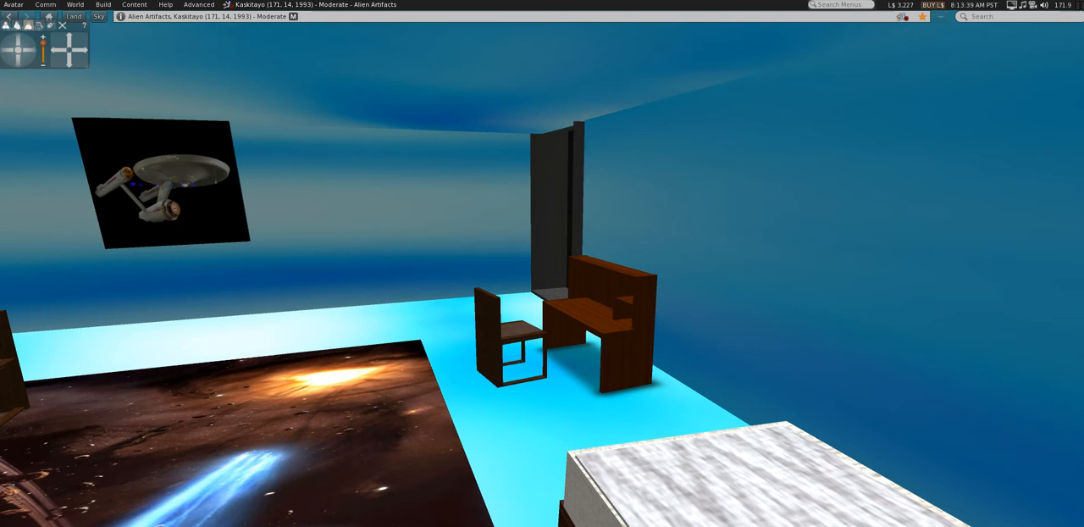
right_click(508, 339)
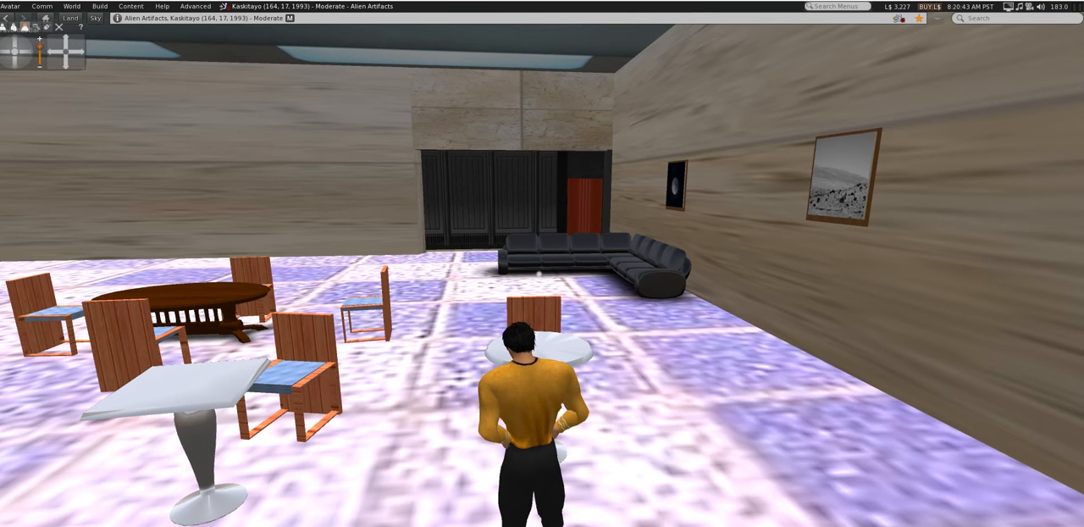
Walk the avatar through the rec lounge and on to the dark paneled pad room
key("W")
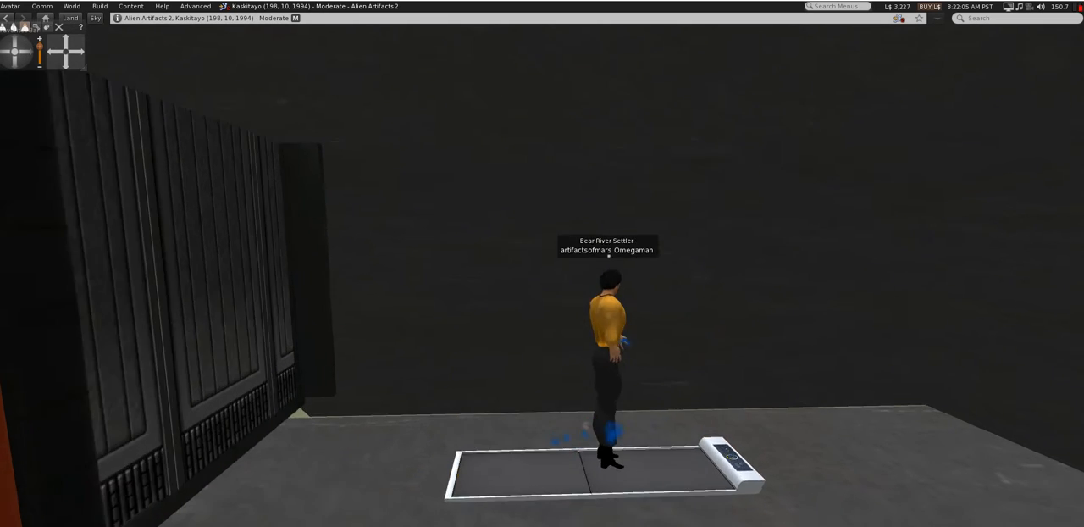
Walk the avatar onto the floor pad in the dark grey room
left_click(728, 460)
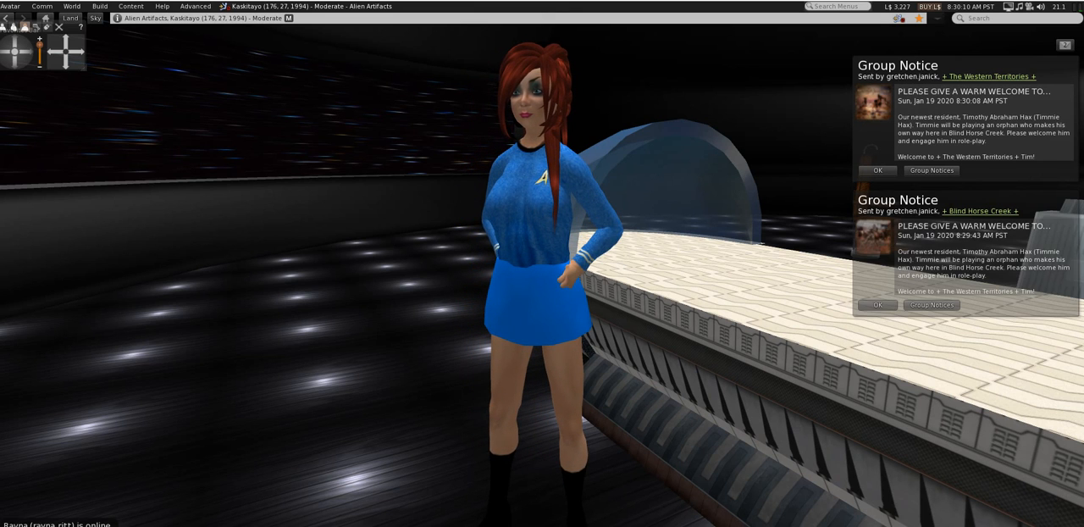
Close the lower duplicate Group Notice popup with OK, leaving one notice
left_click(878, 305)
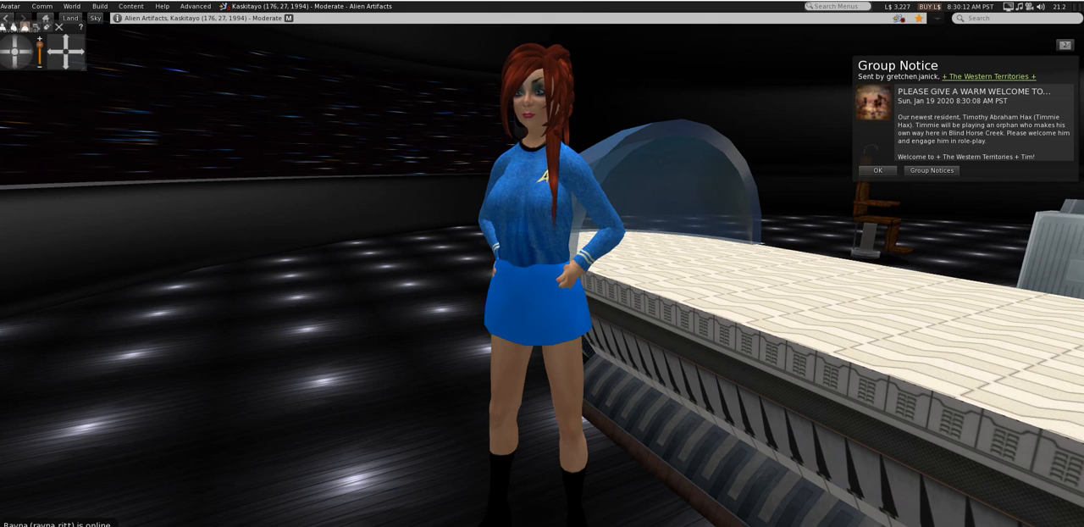